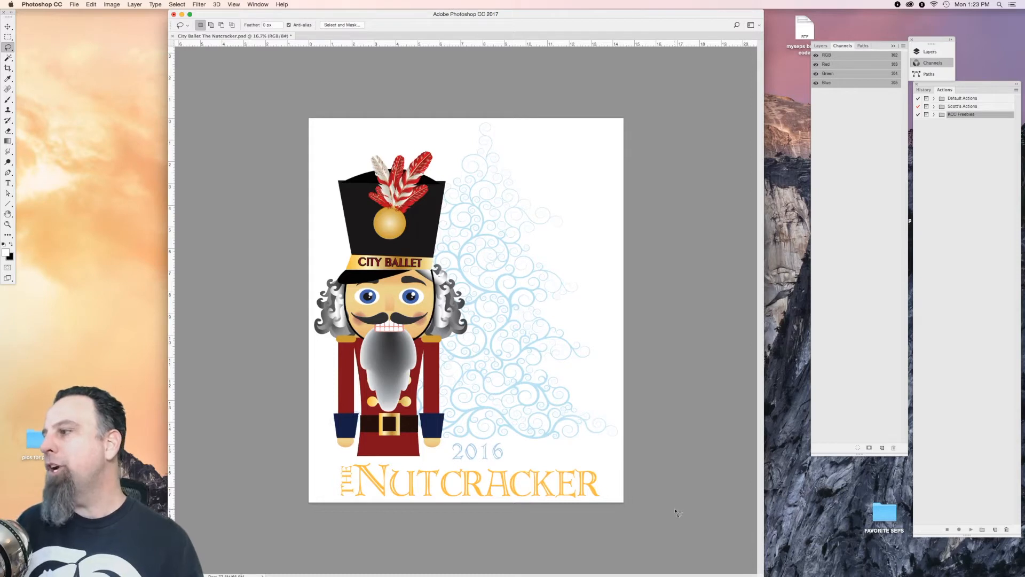
# Create the 'setup' action set and begin recording the 'sep setup from RGB' action.
pyautogui.click(257, 5)
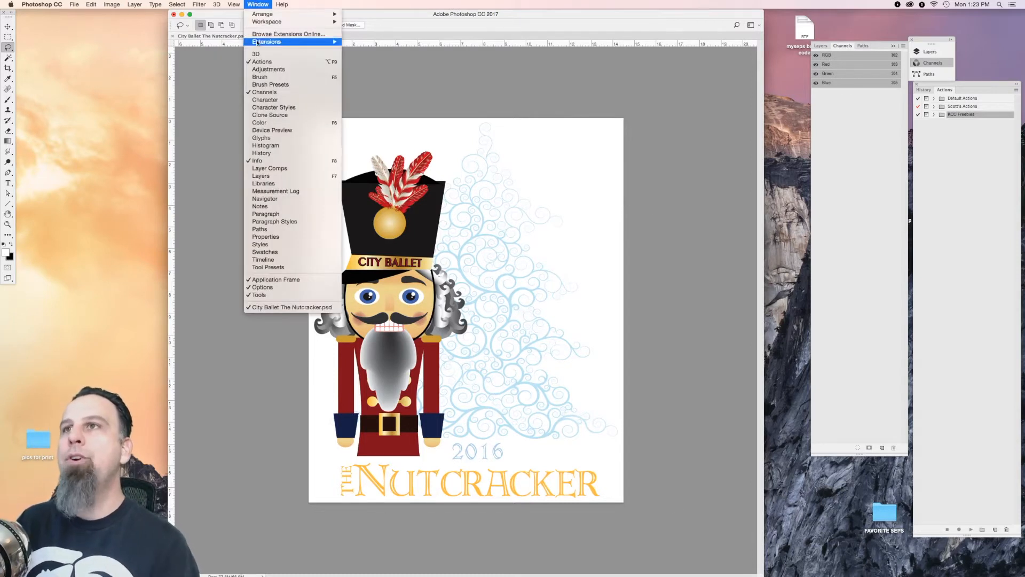
pyautogui.moveTo(262, 61)
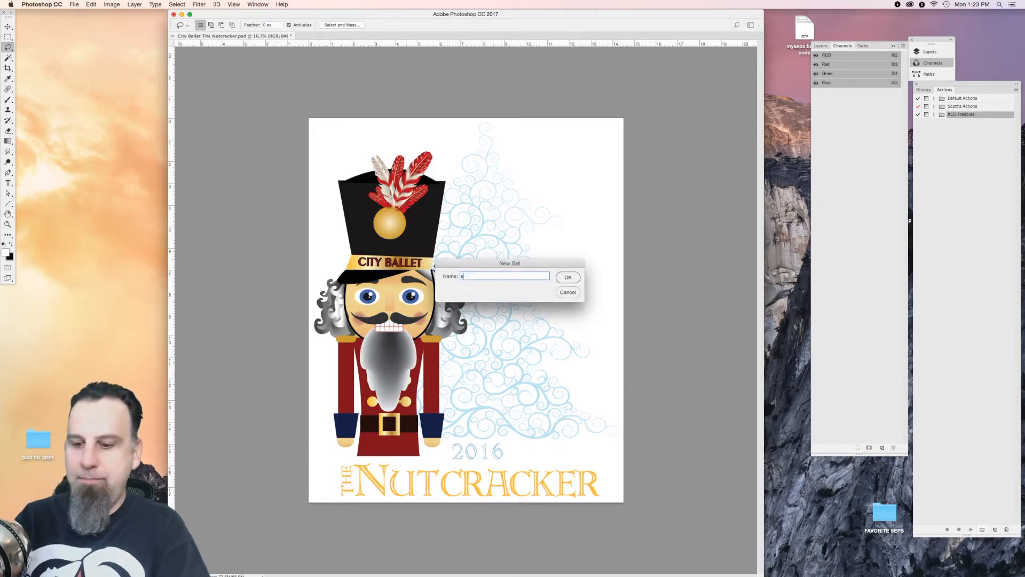
pyautogui.click(567, 276)
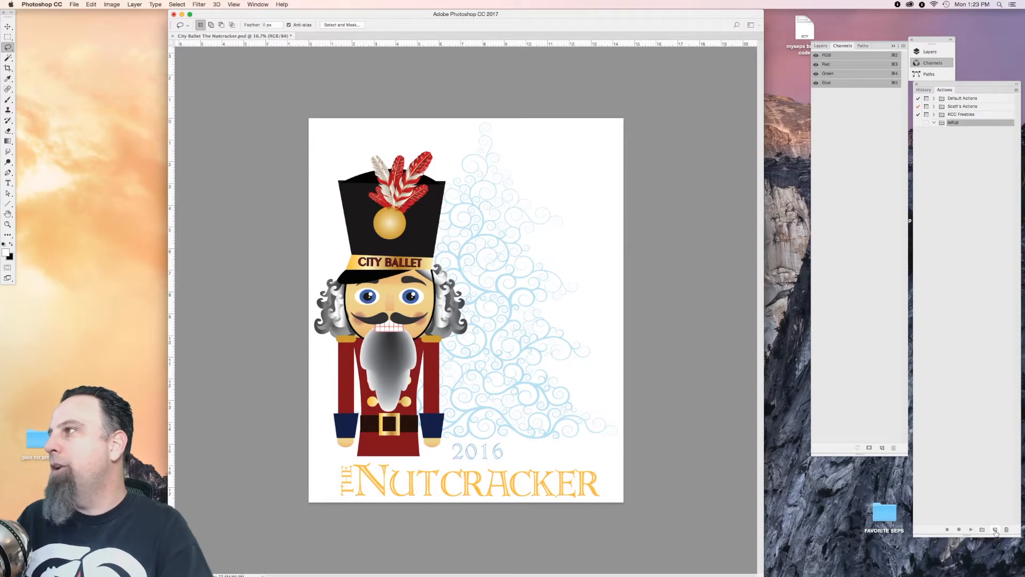
pyautogui.click(995, 530)
pyautogui.write('sep setup from RGB')
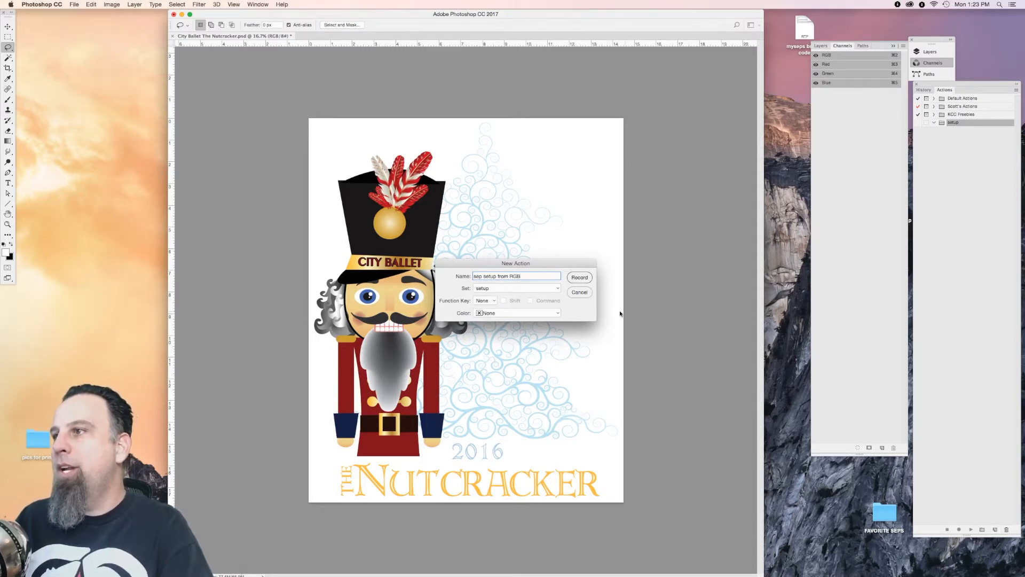
pyautogui.click(579, 277)
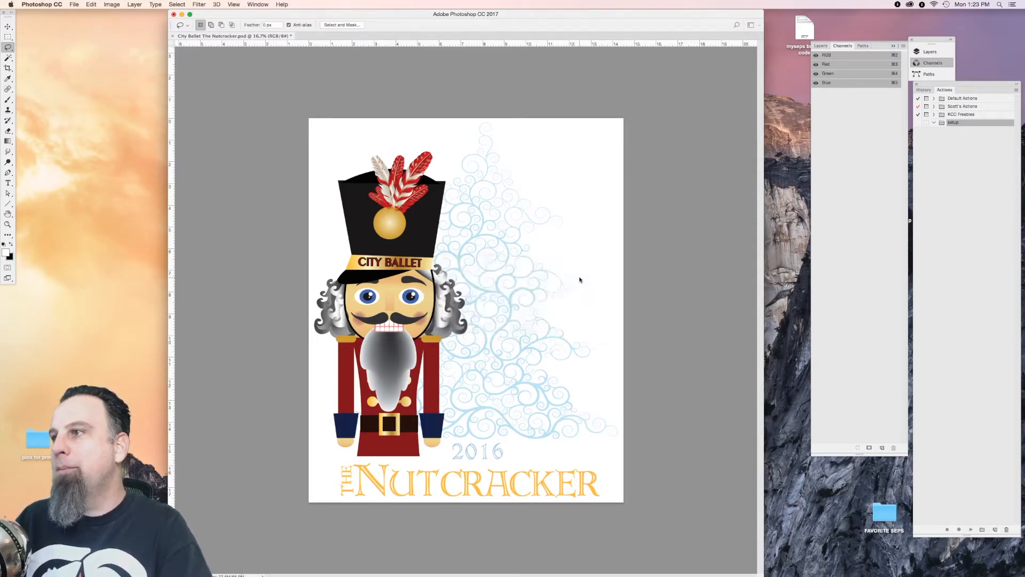
# Convert the Nutcracker design to CMYK Color, accepting the profile warning, and add an alpha channel.
pyautogui.click(971, 529)
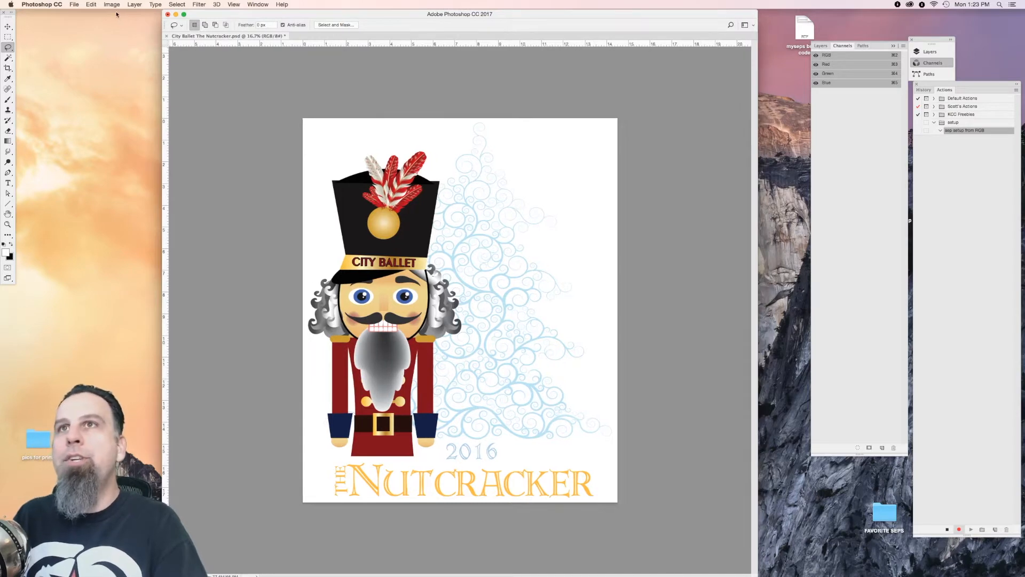
pyautogui.click(111, 5)
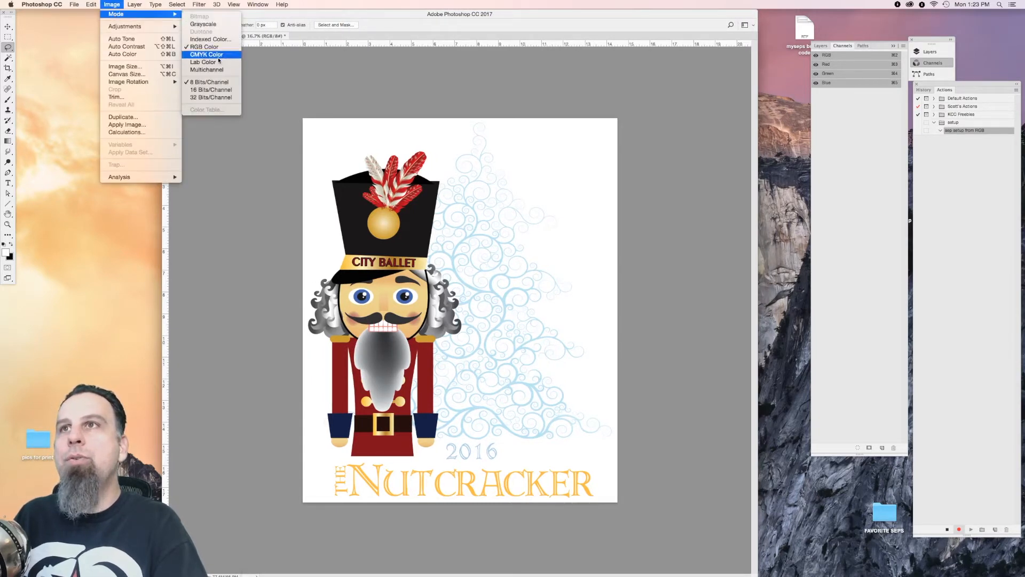
pyautogui.click(207, 54)
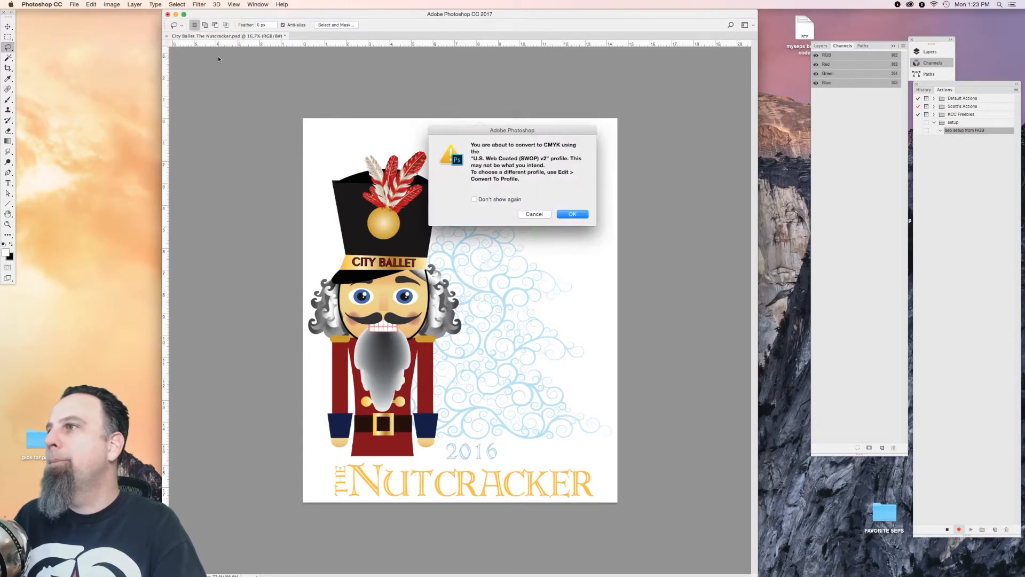
pyautogui.click(571, 214)
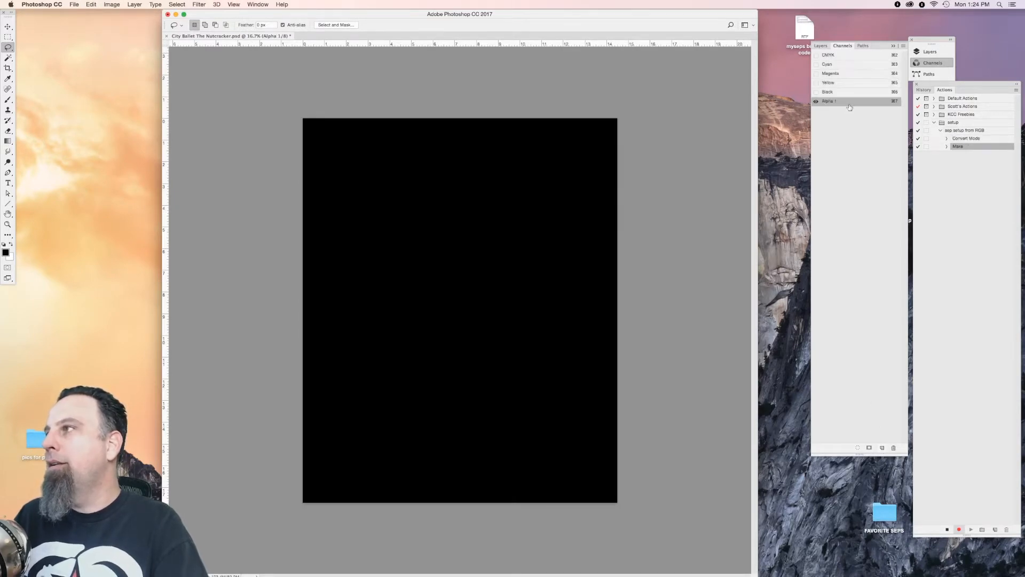
# Turn Alpha 1 into a 'background' spot channel at 100% solidity.
pyautogui.doubleClick(850, 101)
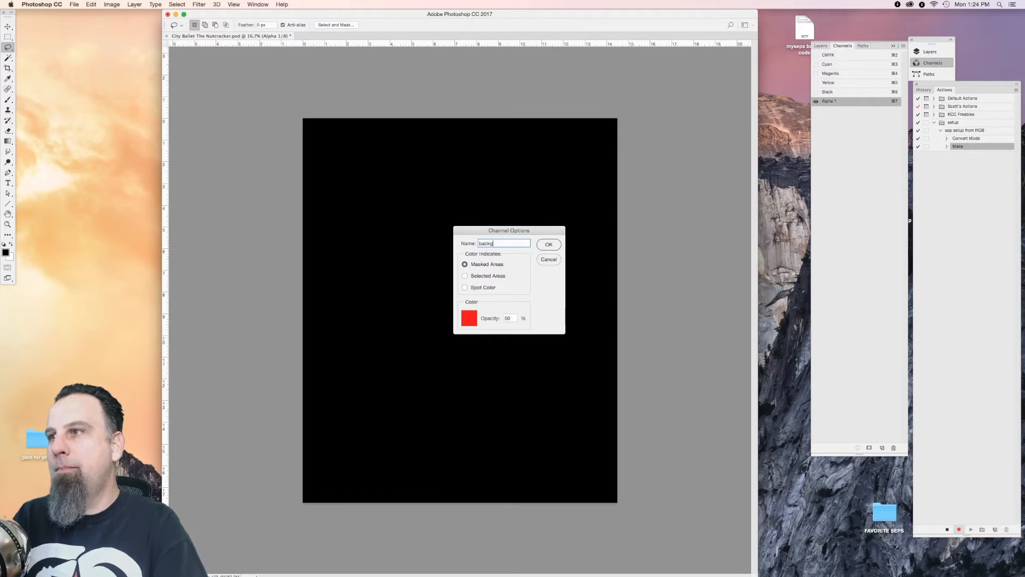
pyautogui.click(464, 288)
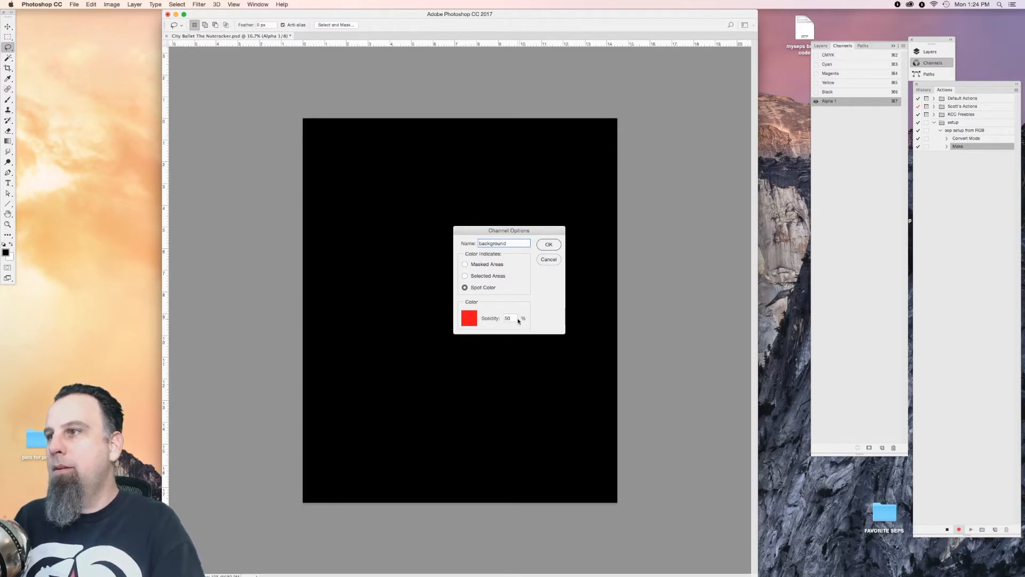
pyautogui.write('100')
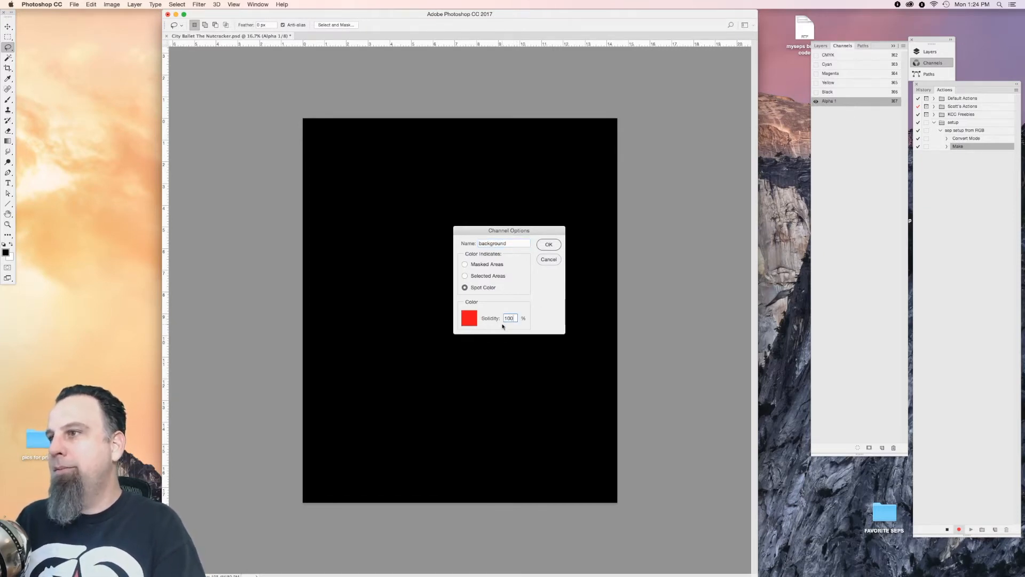
pyautogui.click(469, 317)
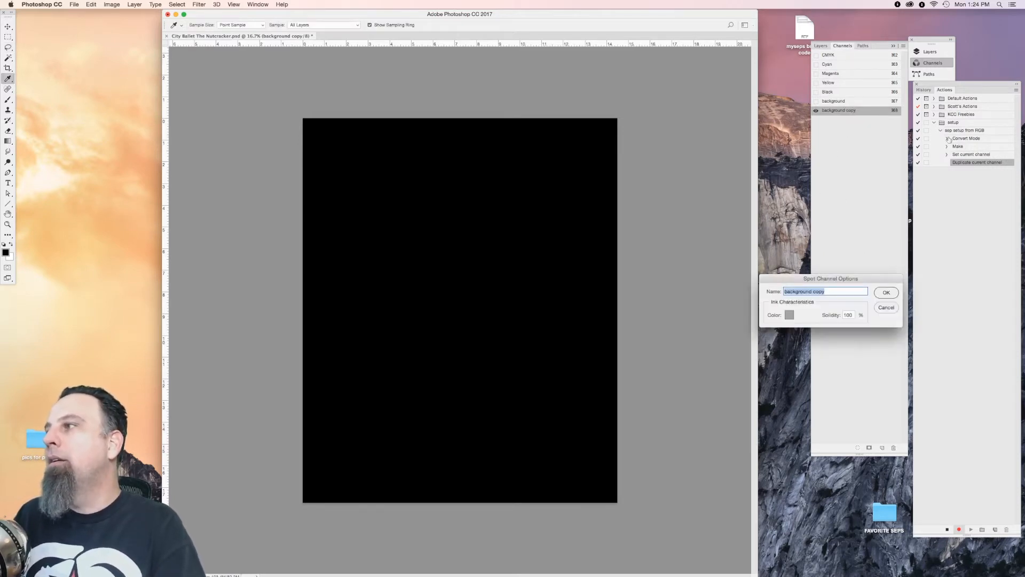
# Add spot channels '1. base white' with white ink, '2. top white' and '3. black' at 100%.
pyautogui.write('1. base white')
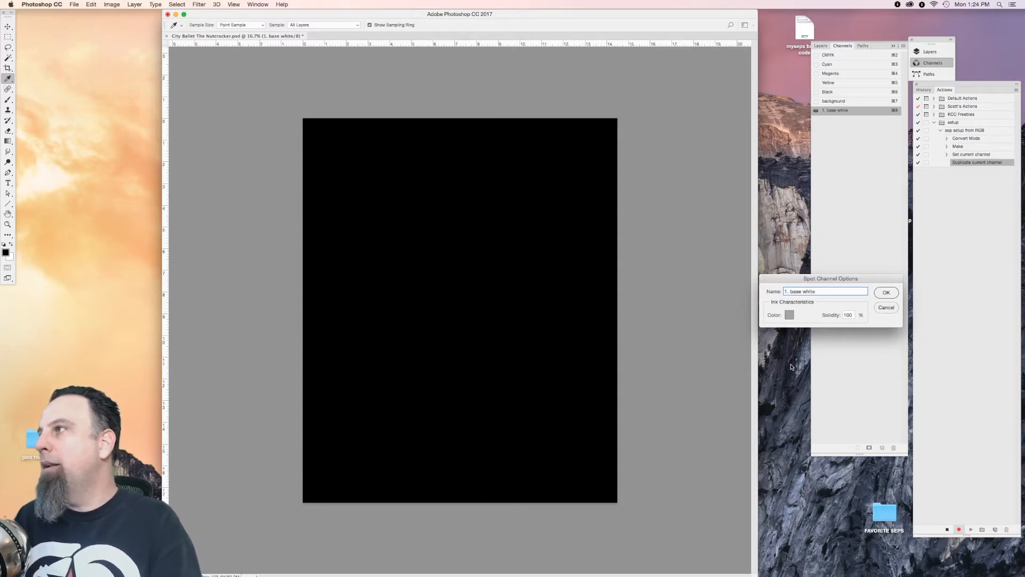
pyautogui.click(789, 315)
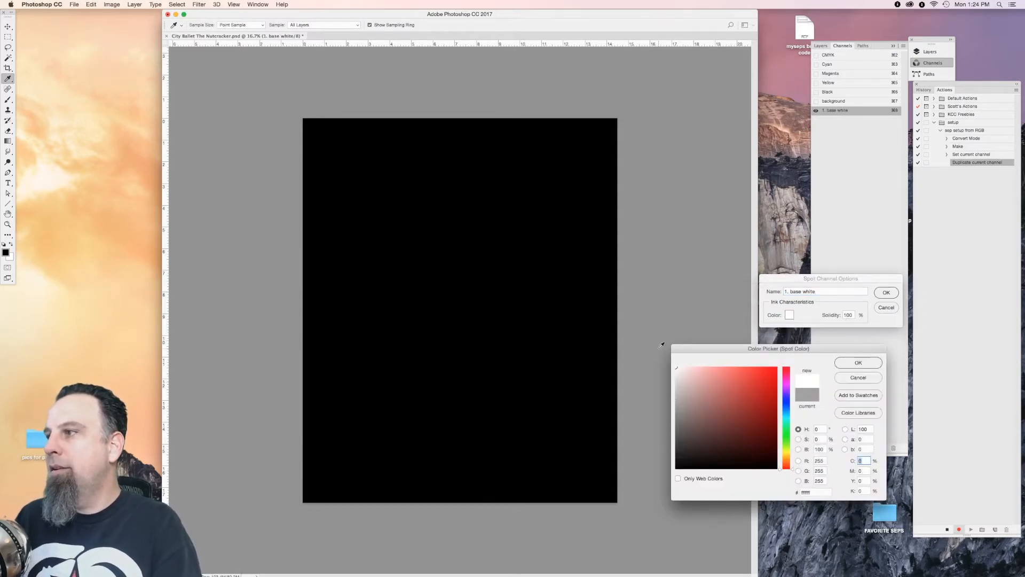
pyautogui.click(858, 363)
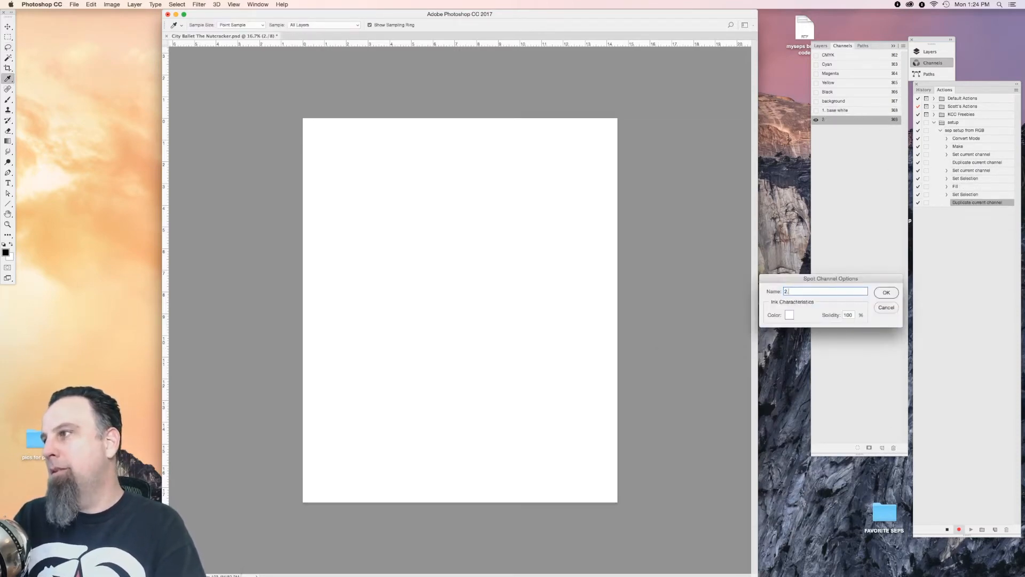
pyautogui.write('. top white')
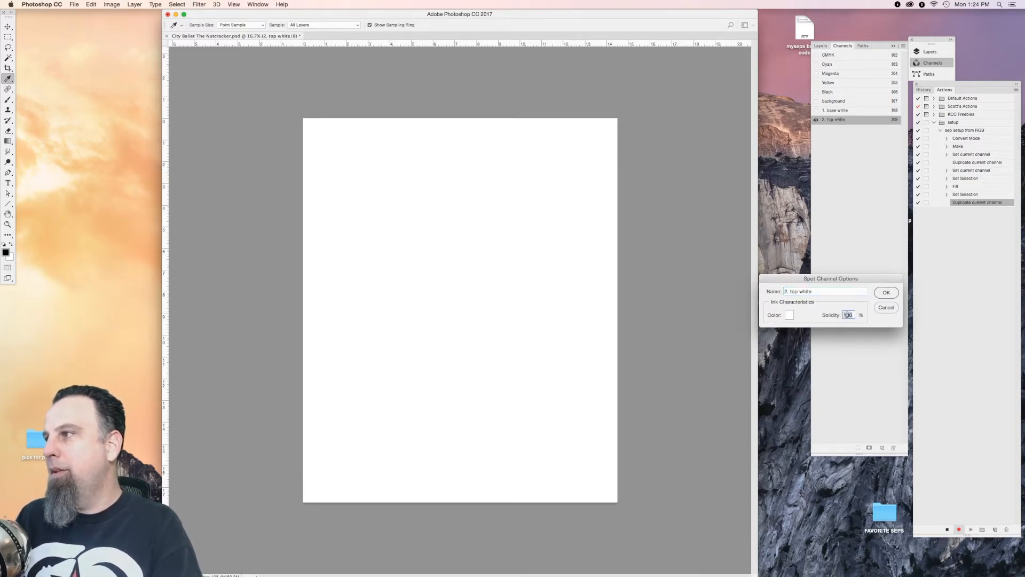
pyautogui.click(887, 292)
pyautogui.write('3.')
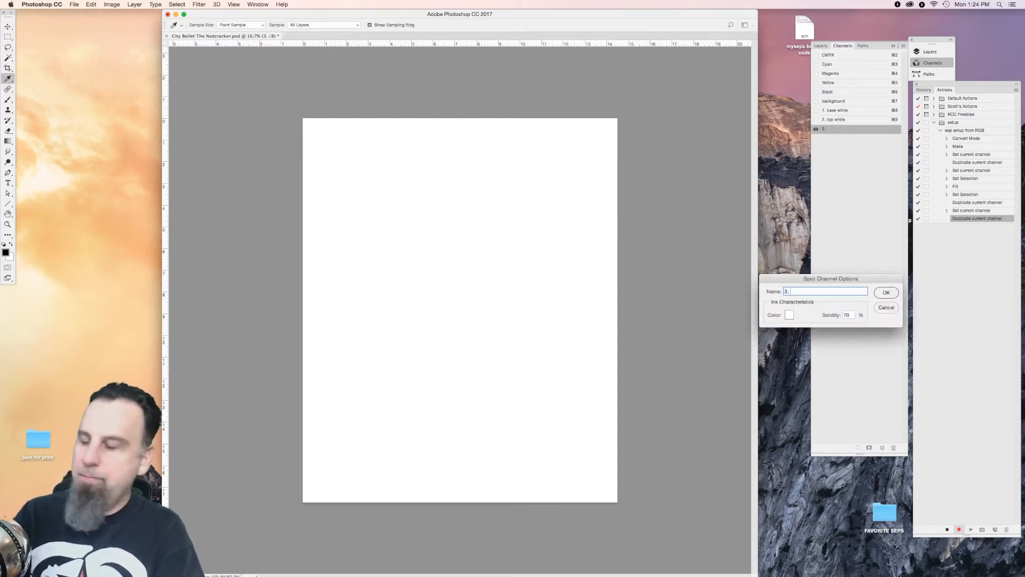
pyautogui.write('black')
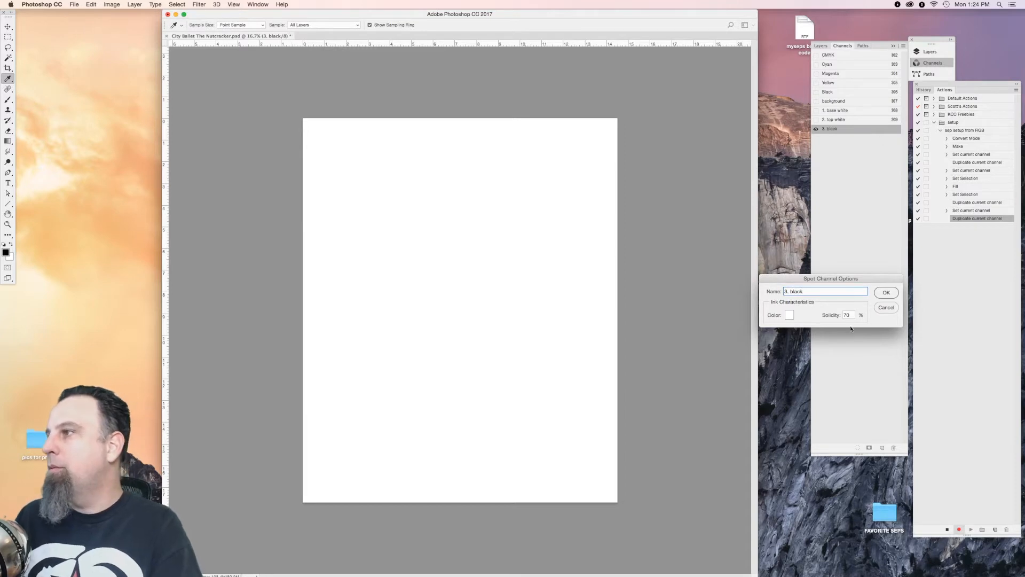
pyautogui.write('100')
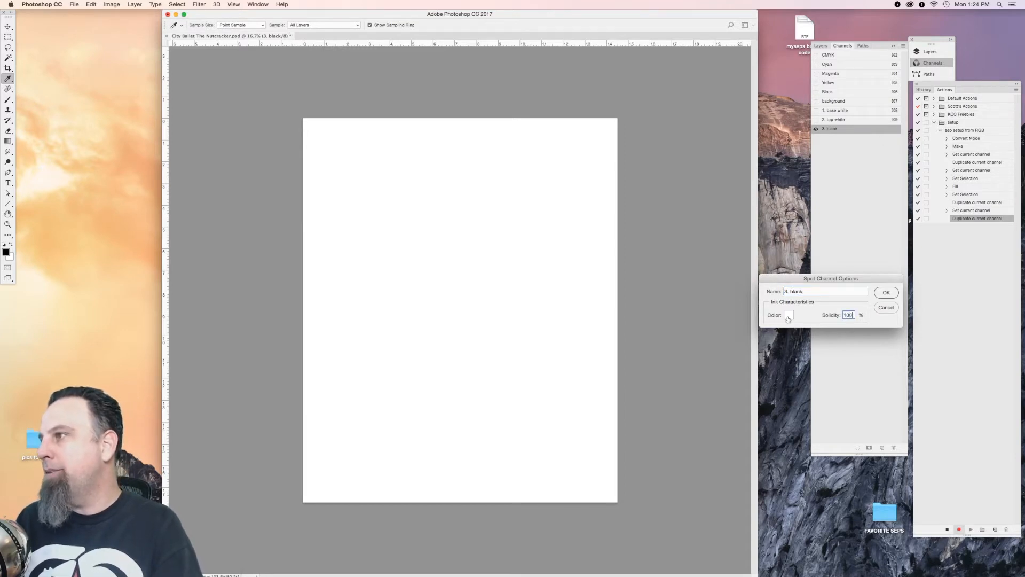
pyautogui.click(886, 292)
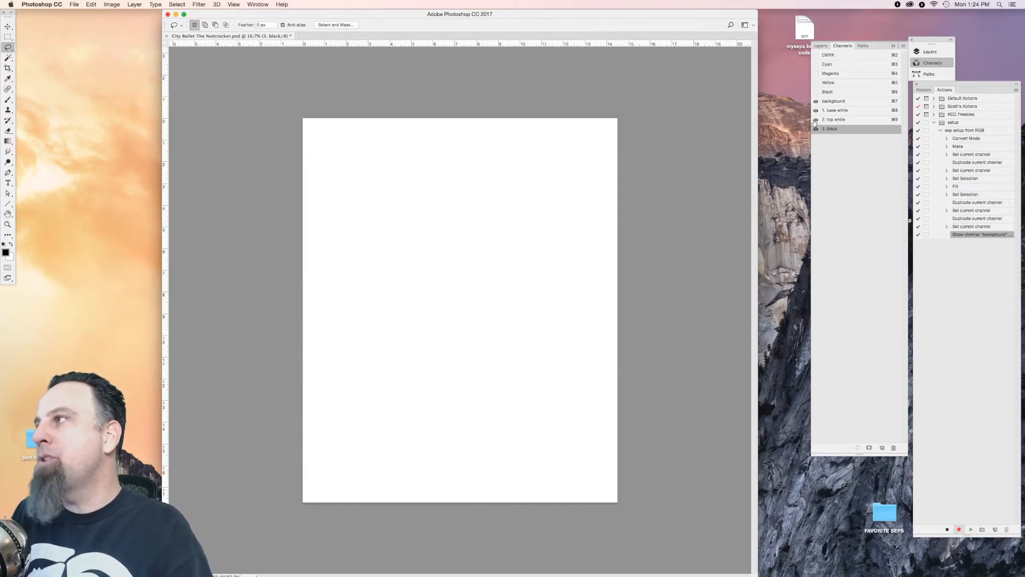
# Make spot channel c at 100% solidity and duplicate it as m, y and k.
pyautogui.click(833, 101)
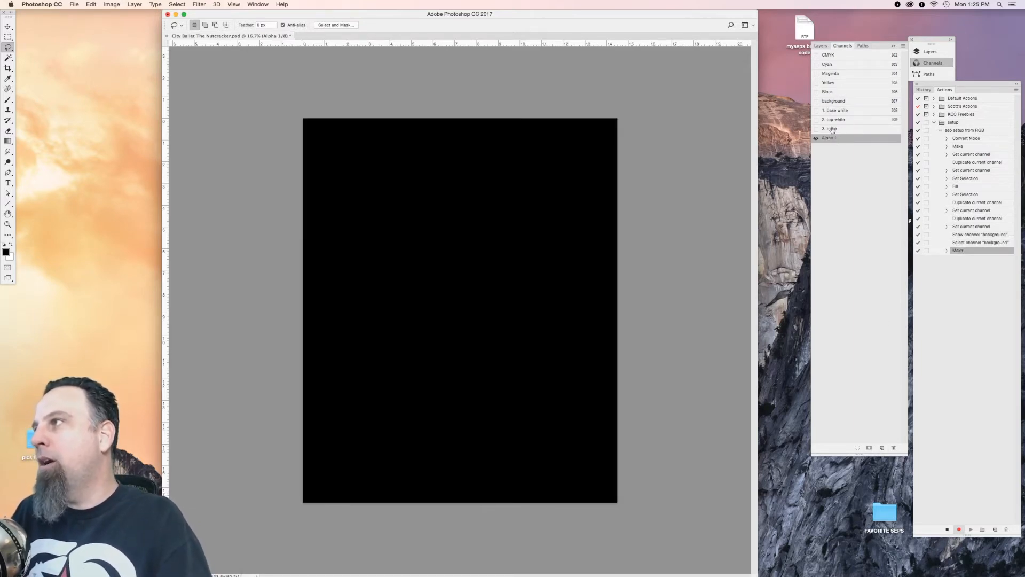
pyautogui.doubleClick(830, 137)
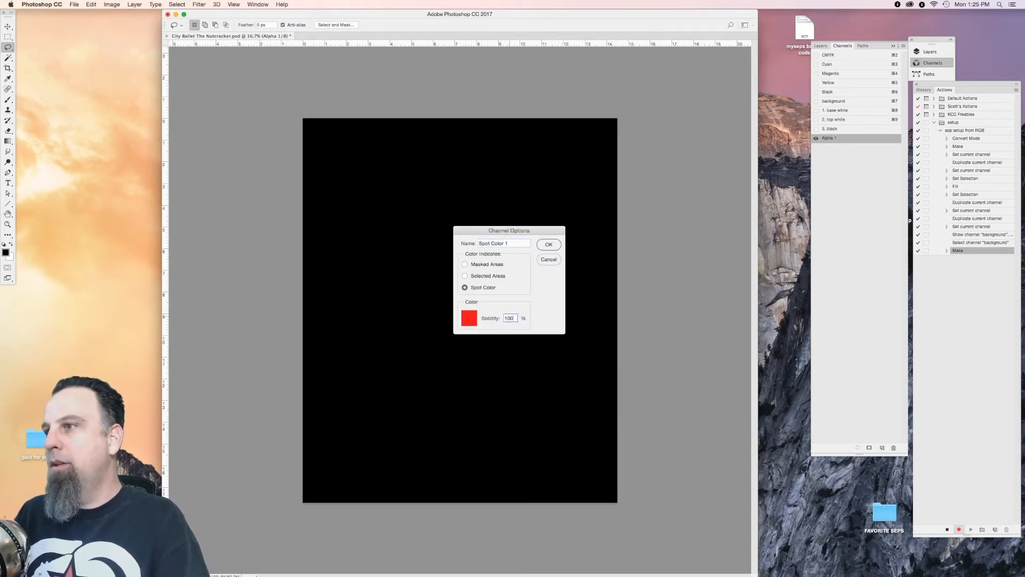
pyautogui.click(548, 244)
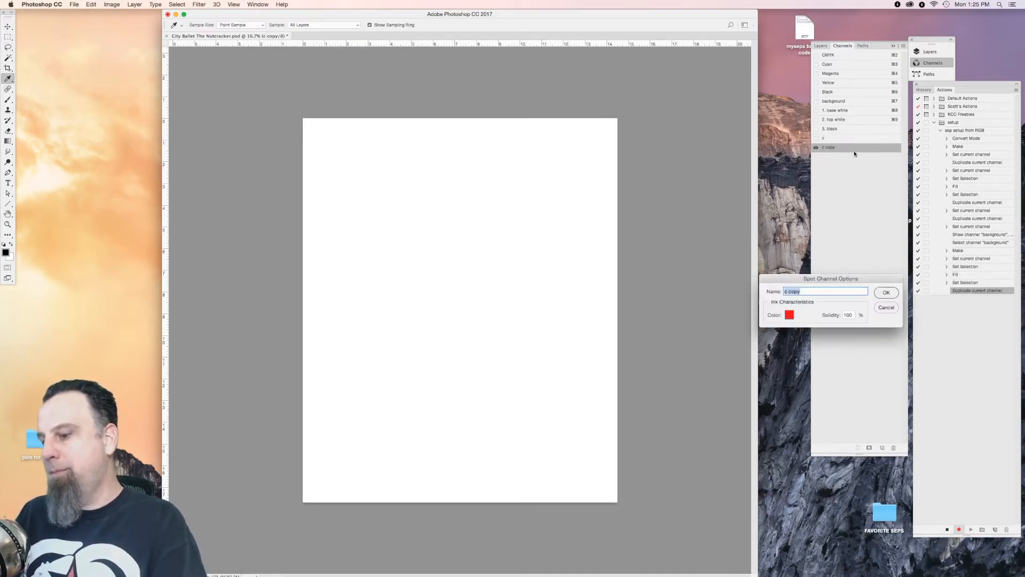
pyautogui.click(886, 292)
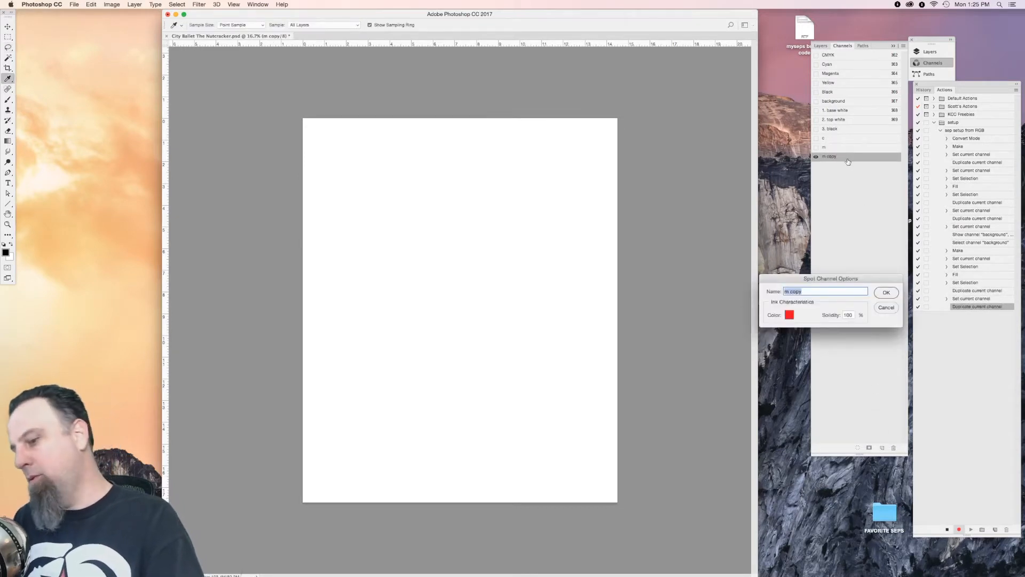
pyautogui.click(885, 292)
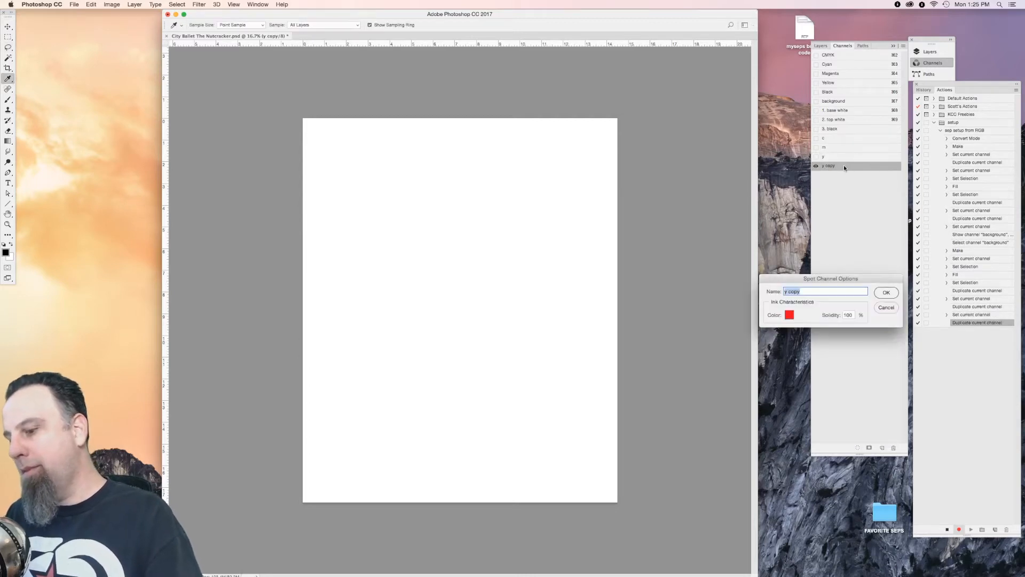
pyautogui.click(886, 292)
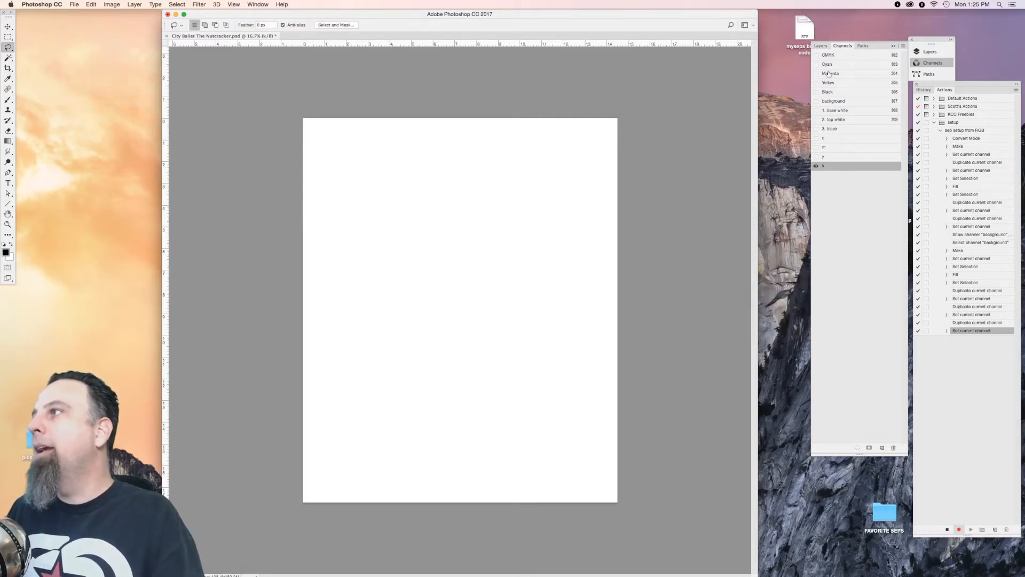
# Copy the Cyan, Magenta, Yellow and Black plates into channels c, m, y and k.
pyautogui.click(827, 64)
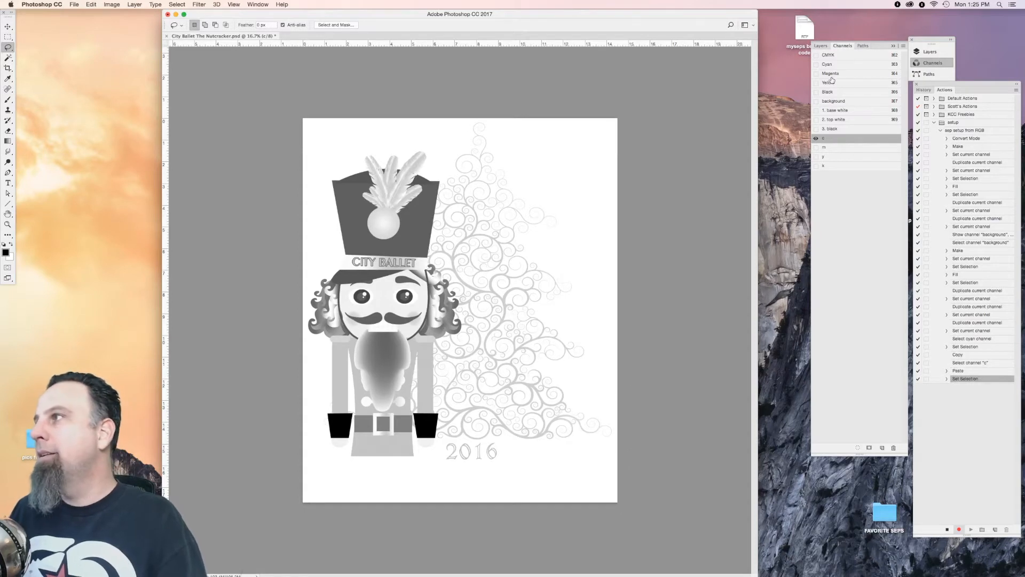
pyautogui.click(830, 74)
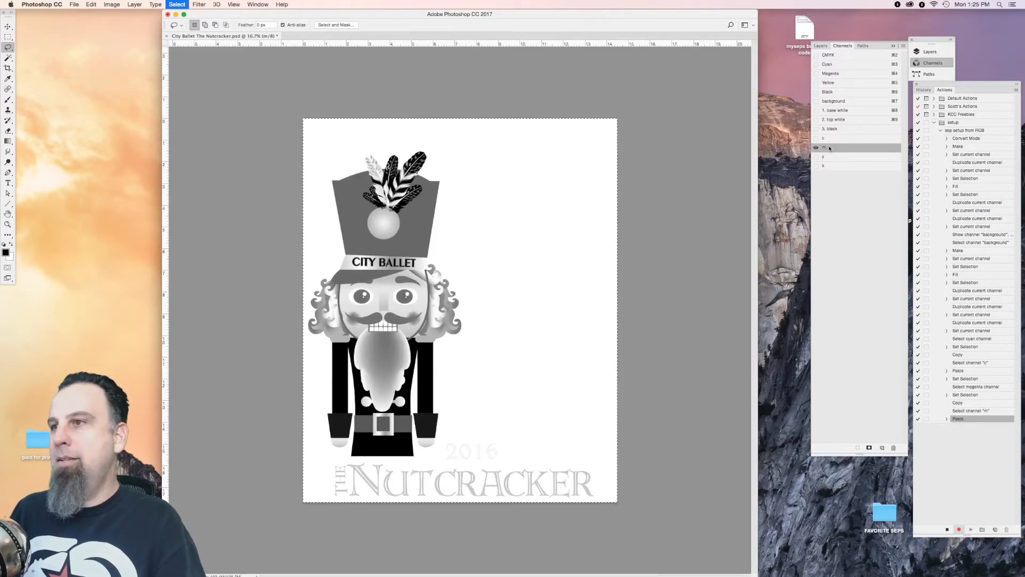
pyautogui.click(829, 82)
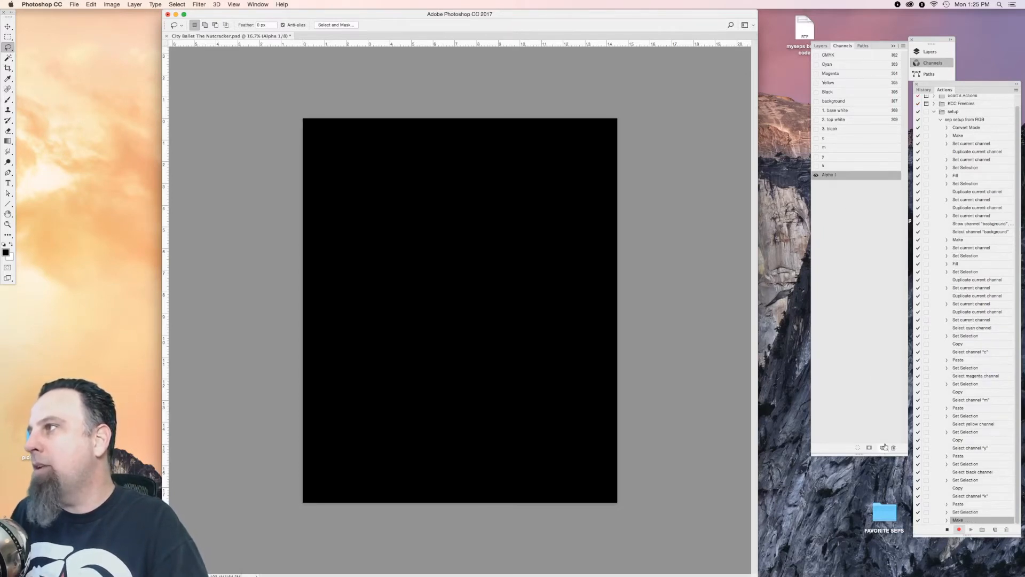
# Make the new channel spot channel 't' at 100% solidity and stop recording.
pyautogui.doubleClick(829, 175)
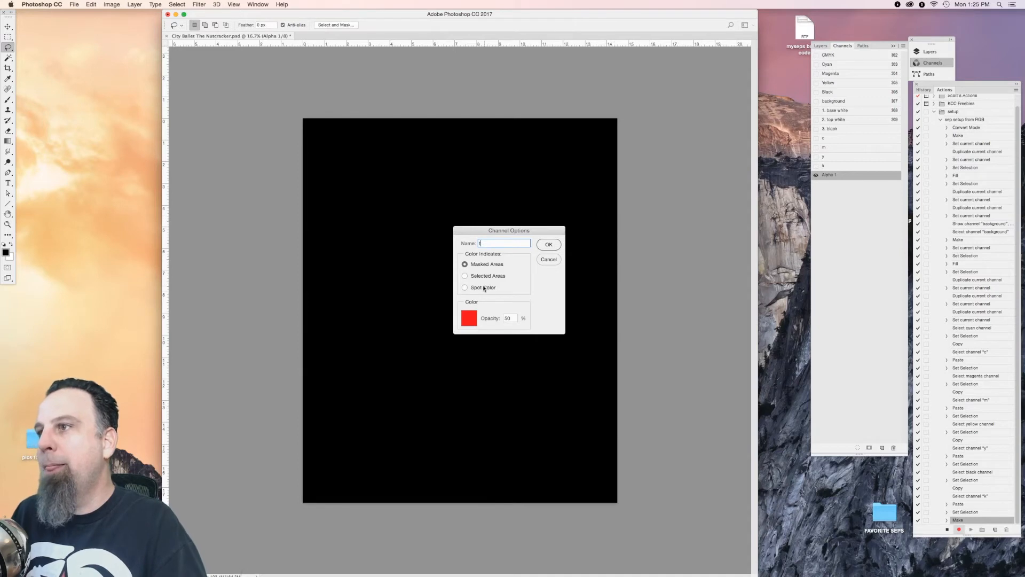
pyautogui.click(465, 287)
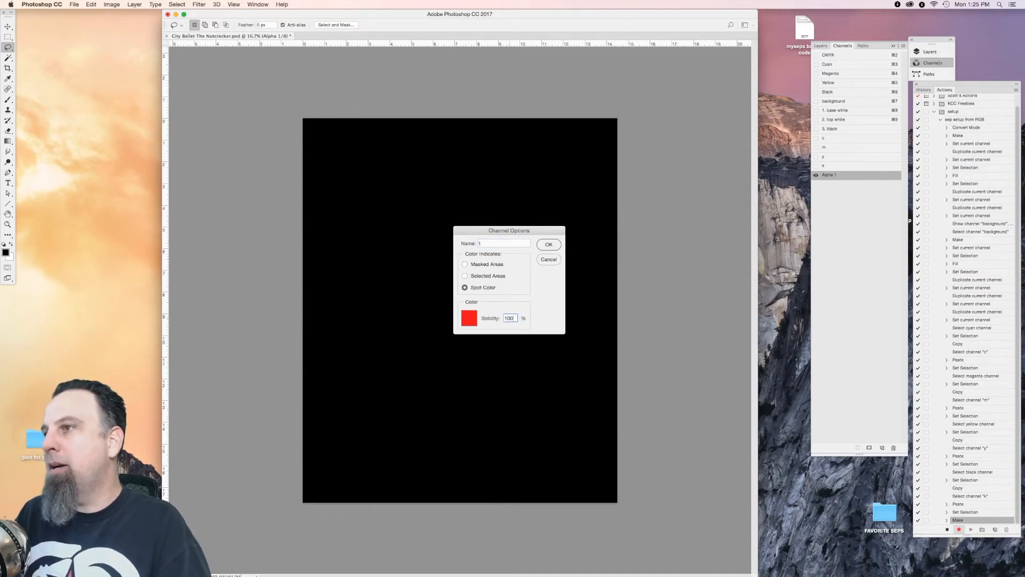
pyautogui.click(548, 244)
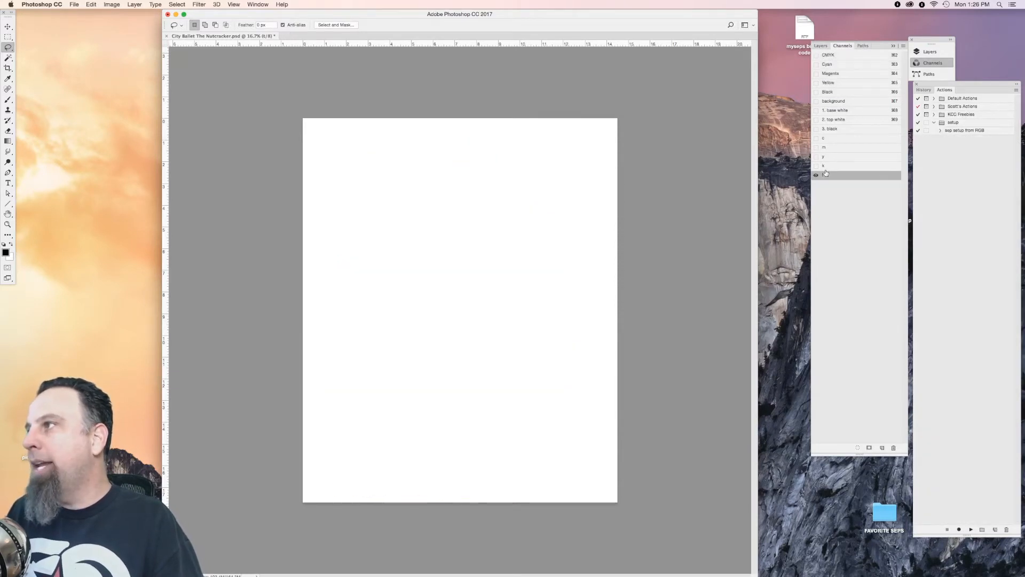
# Play 'sep setup from RGB' on the RGB Nutcracker file, merging layers at the mode-change alert.
pyautogui.click(257, 5)
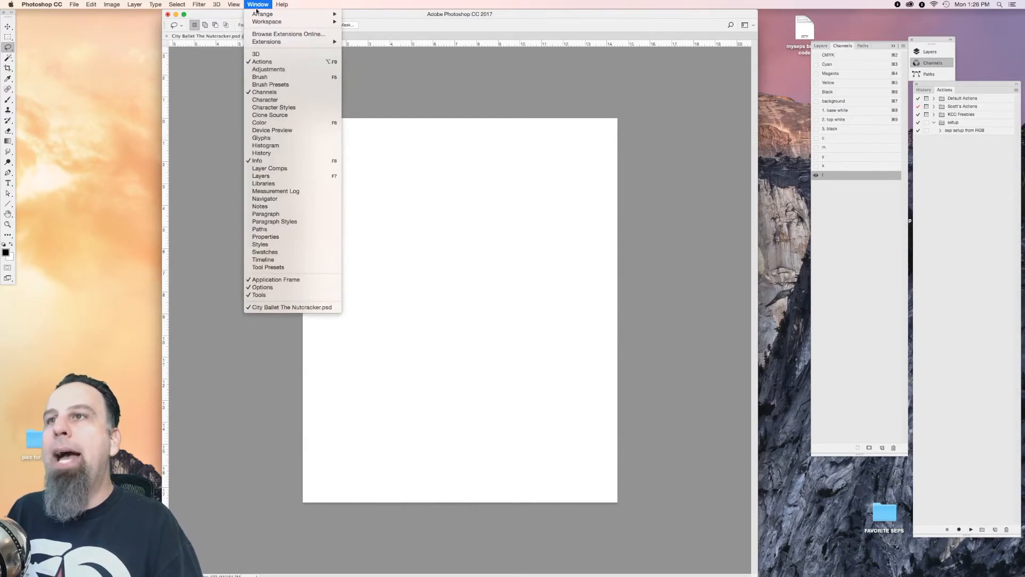
pyautogui.moveTo(293, 145)
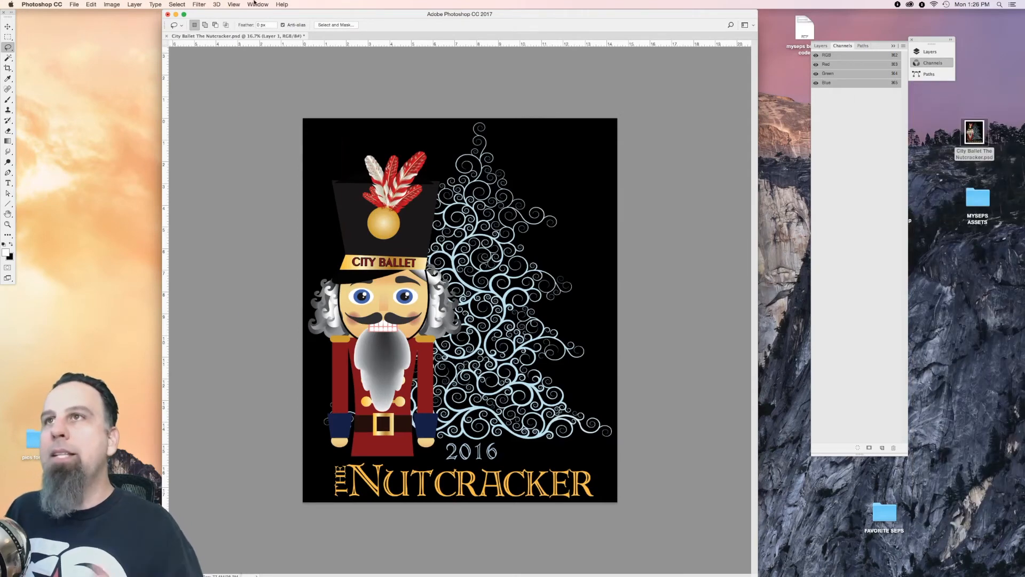
pyautogui.click(257, 5)
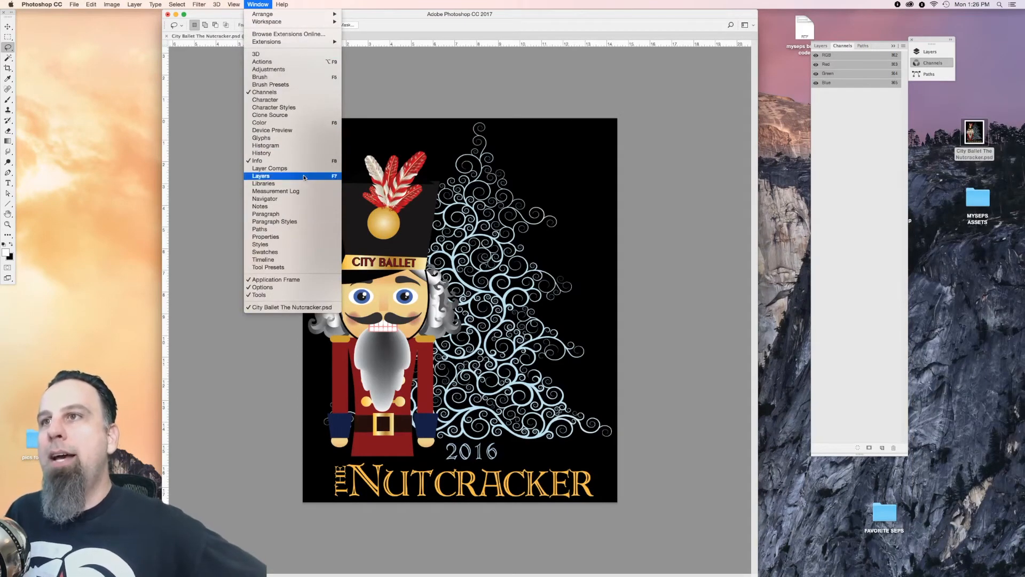
pyautogui.moveTo(268, 69)
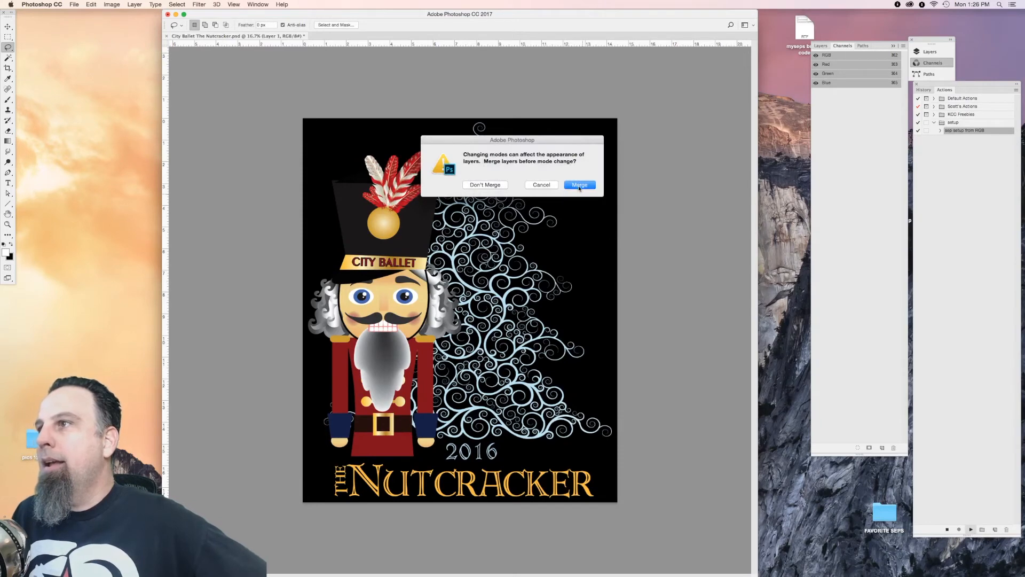
pyautogui.click(579, 184)
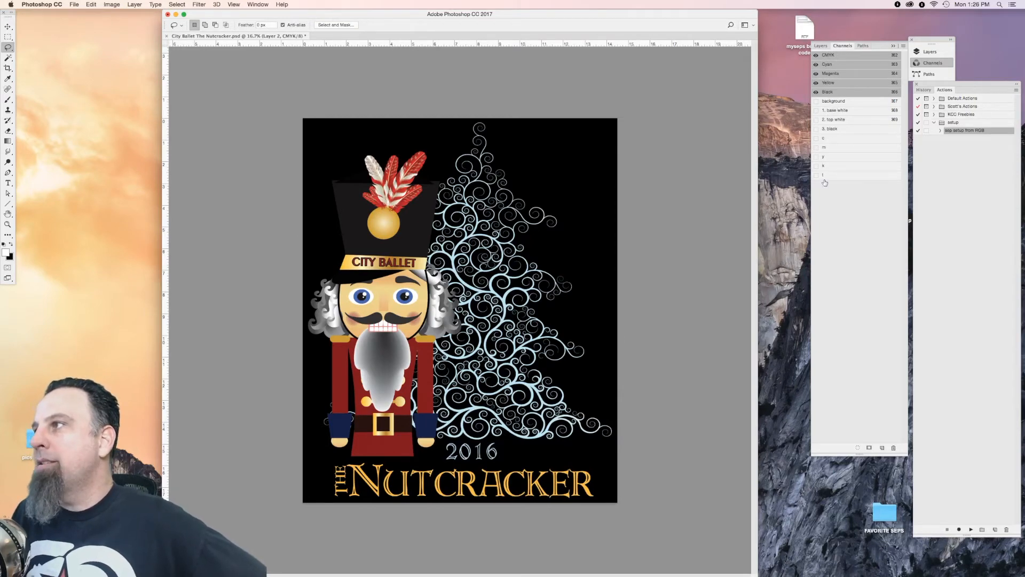
# Inspect the merged Layer 2, then view the grayscale design in channel t.
pyautogui.click(833, 101)
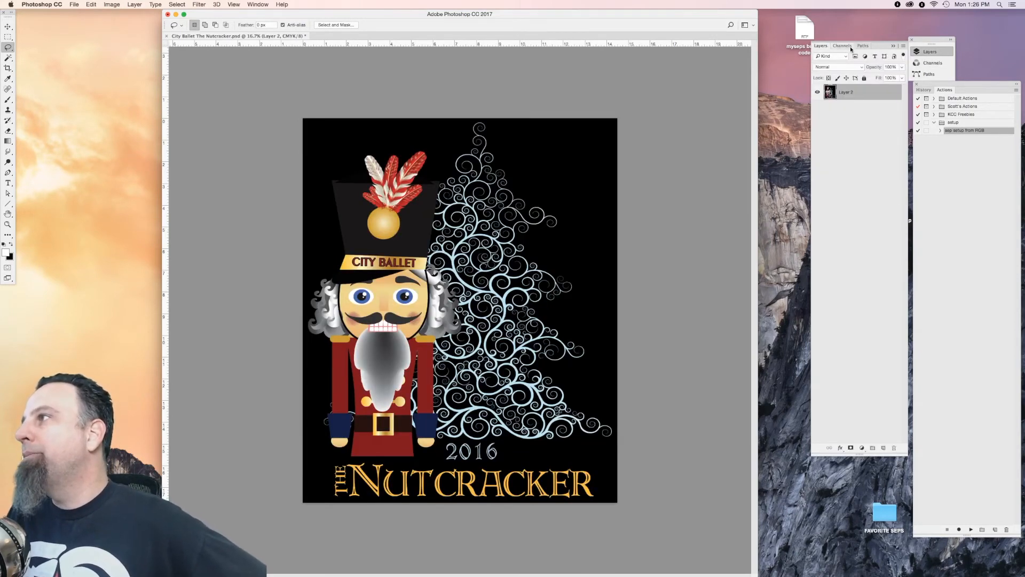
pyautogui.click(842, 45)
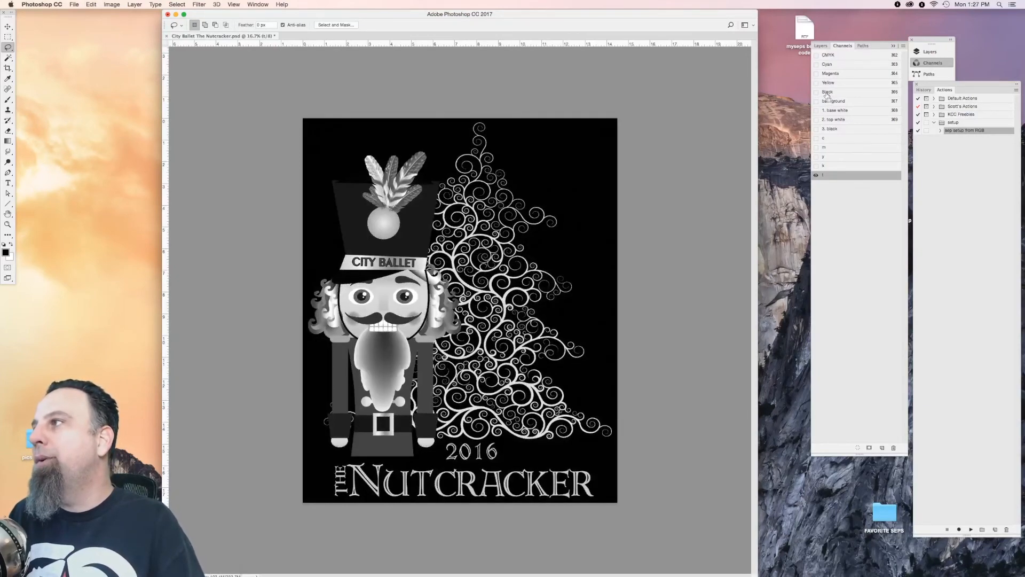
# Invert the selection to clear channel t to white, then show the CMYK composite.
pyautogui.click(176, 4)
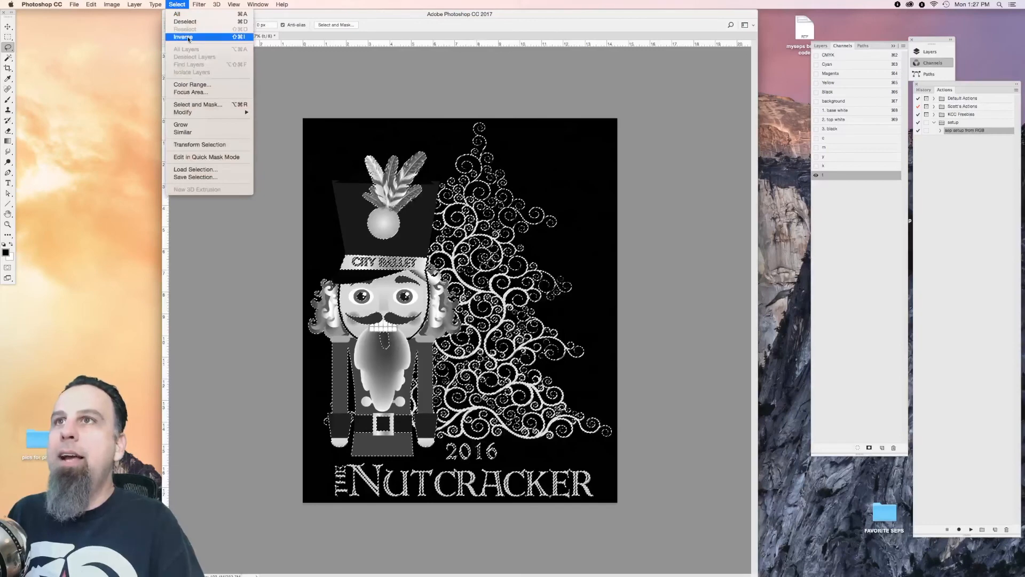
pyautogui.click(186, 37)
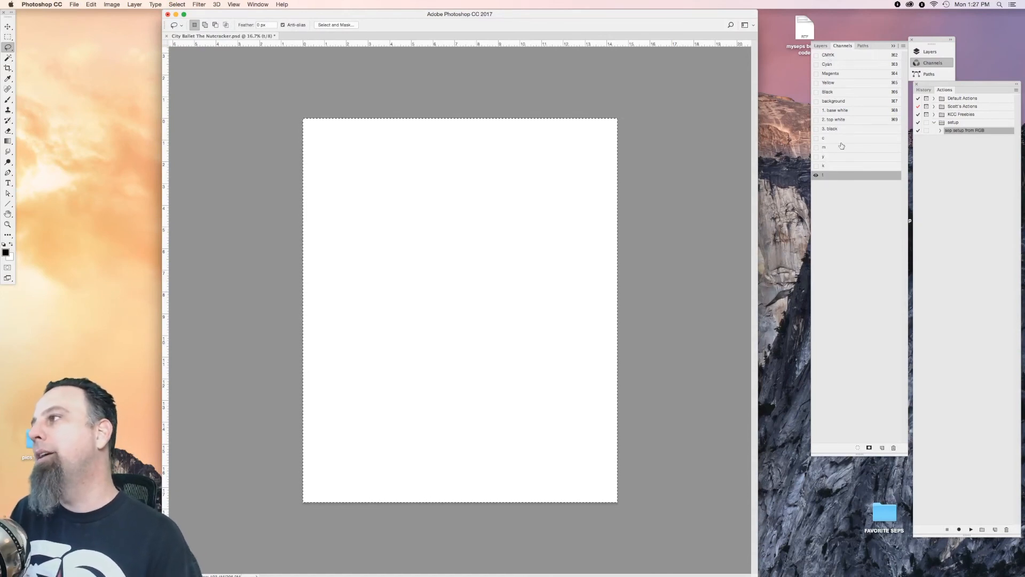
pyautogui.click(828, 55)
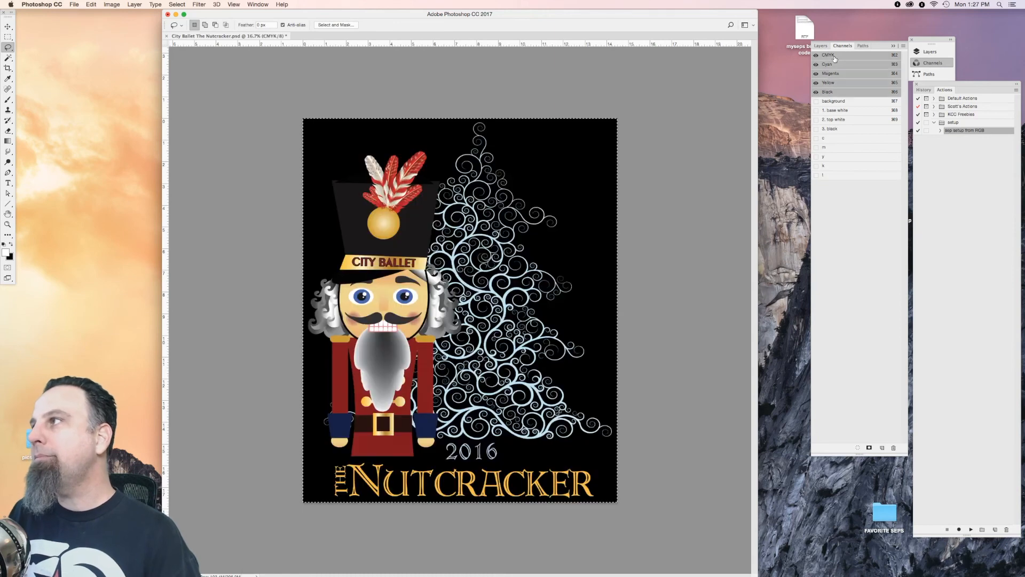